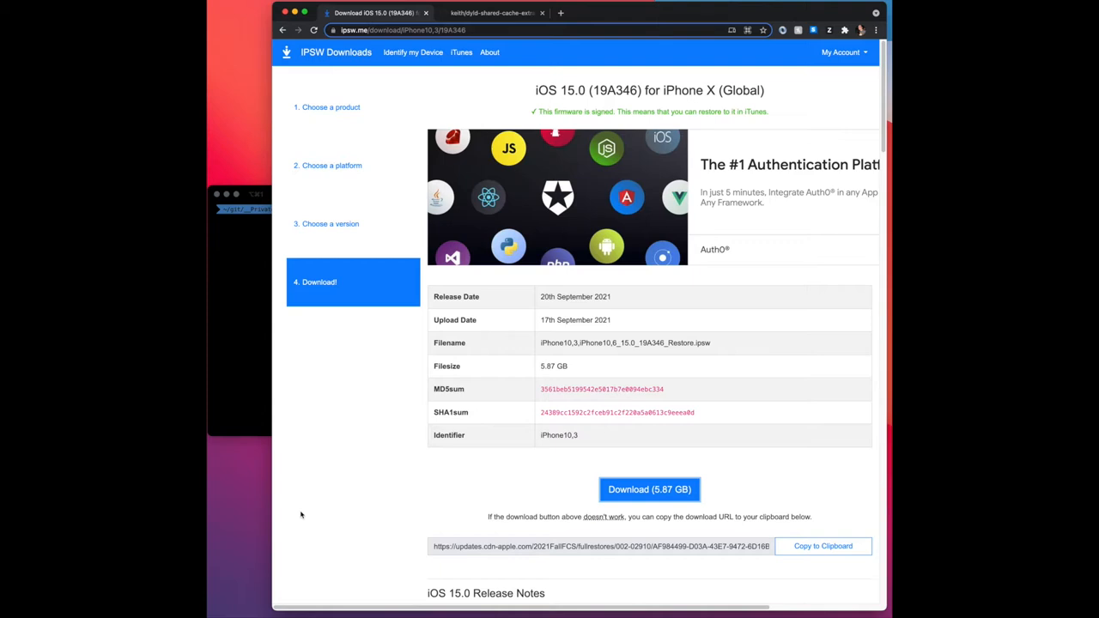
mouse_move(516, 114)
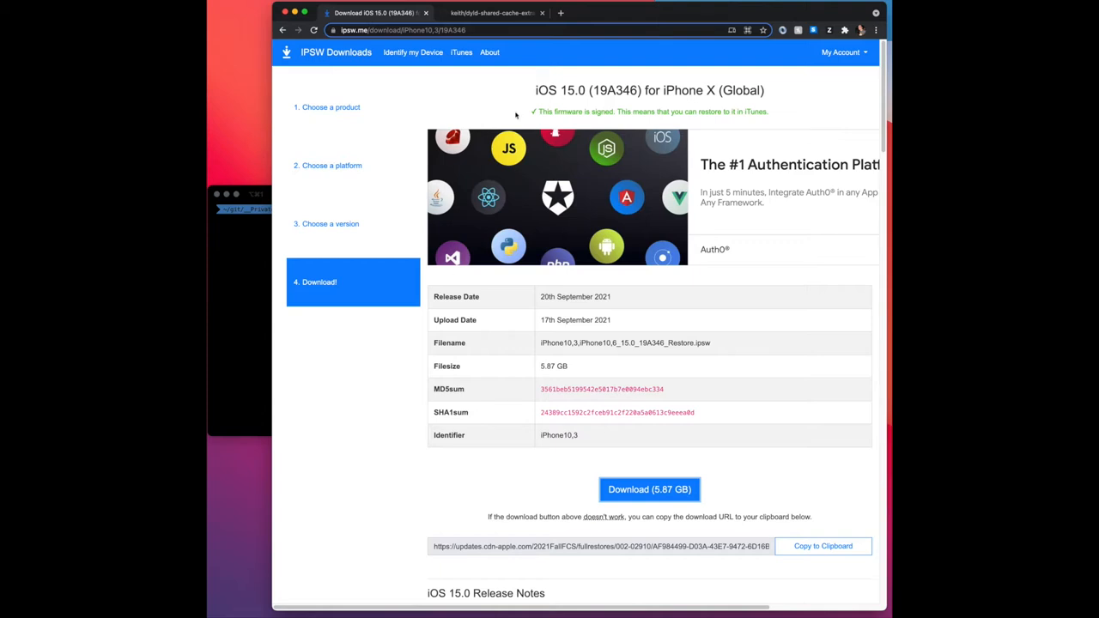
- View the dyld-shared-cache-extractor GitHub page, then return to the iOS 15.0 download page
left_click(493, 12)
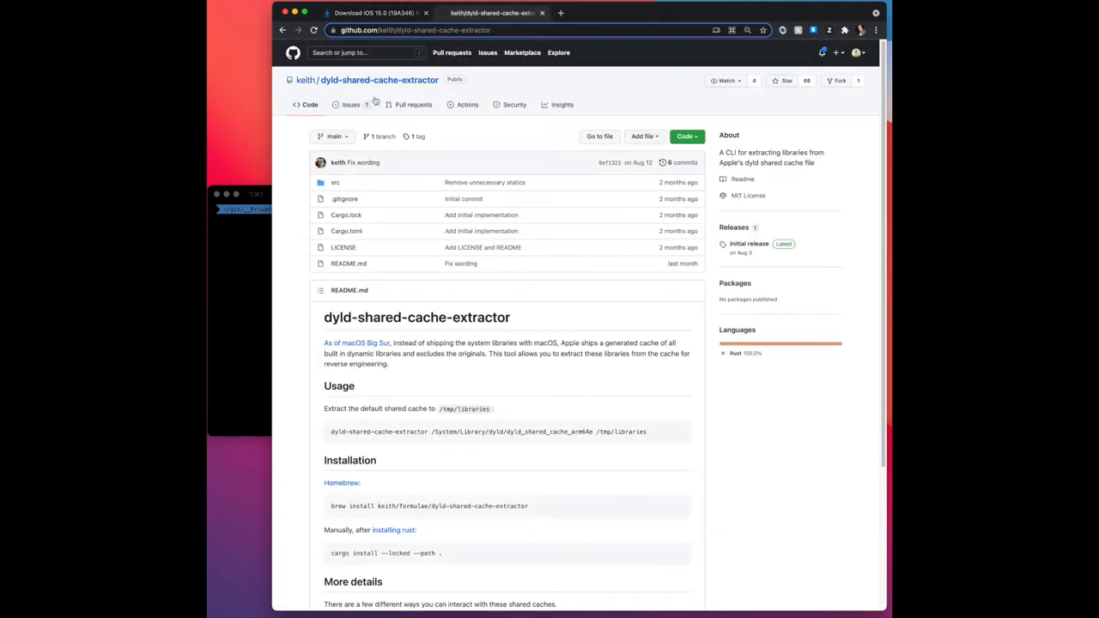
mouse_move(335, 89)
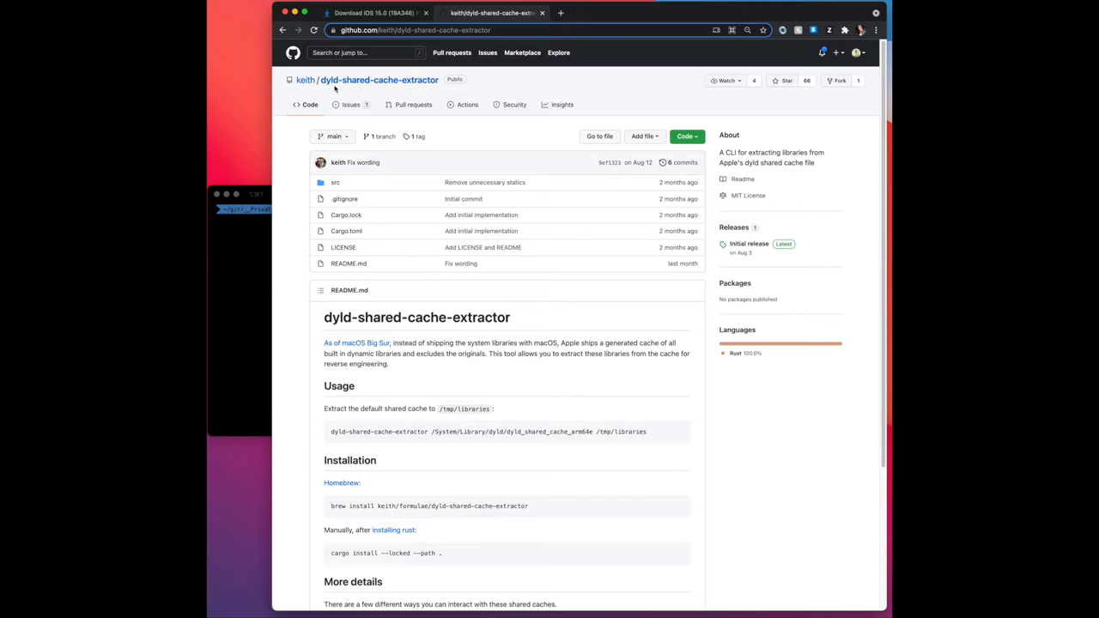
mouse_move(421, 90)
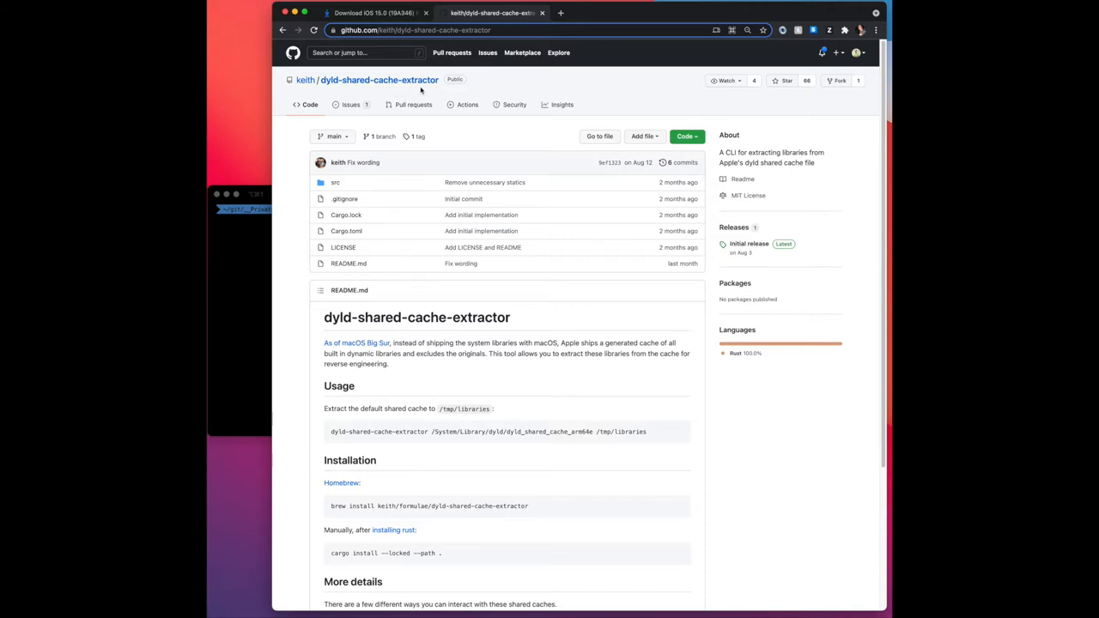
left_click(373, 12)
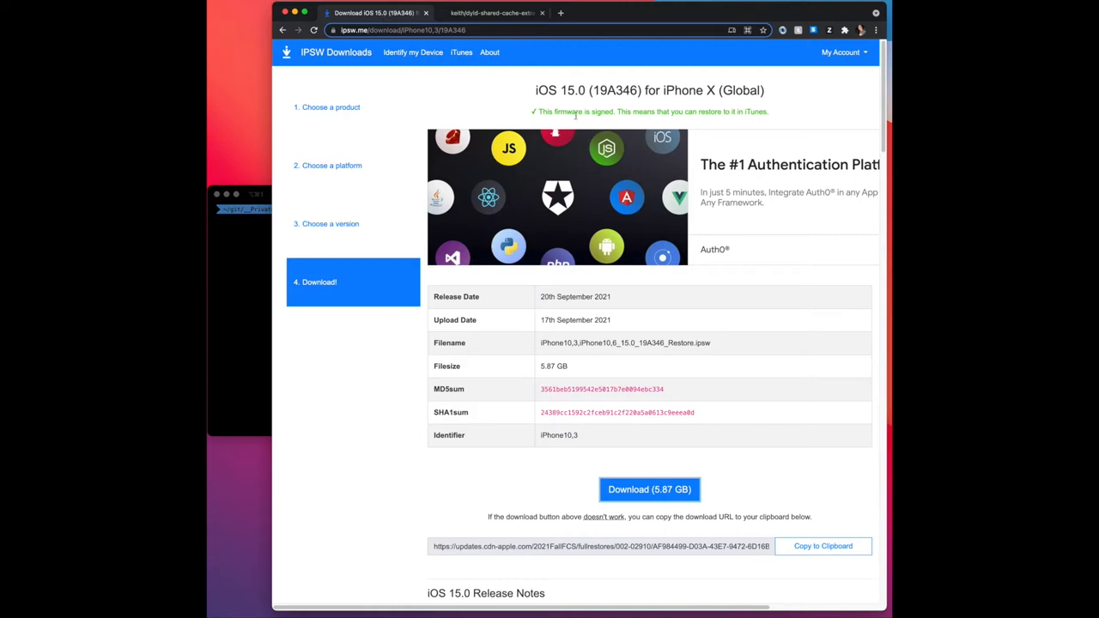
mouse_move(711, 102)
type("ls")
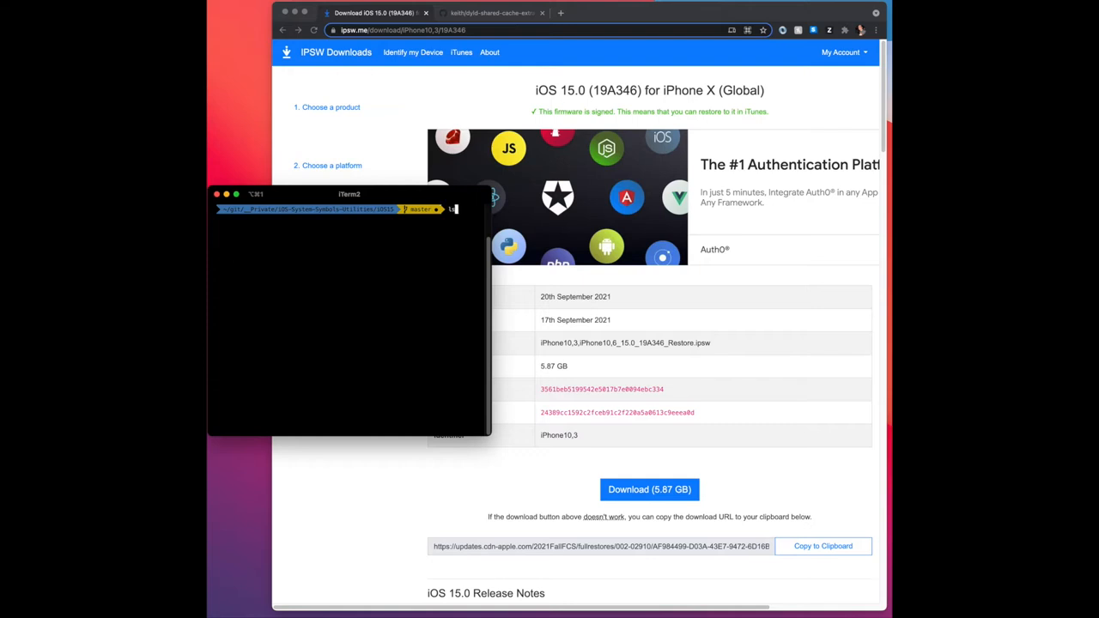
- List the iOS15 folder and unzip iPhone10,3,iPhone10,6_15.0_19A346_Restore.zip
key("Return")
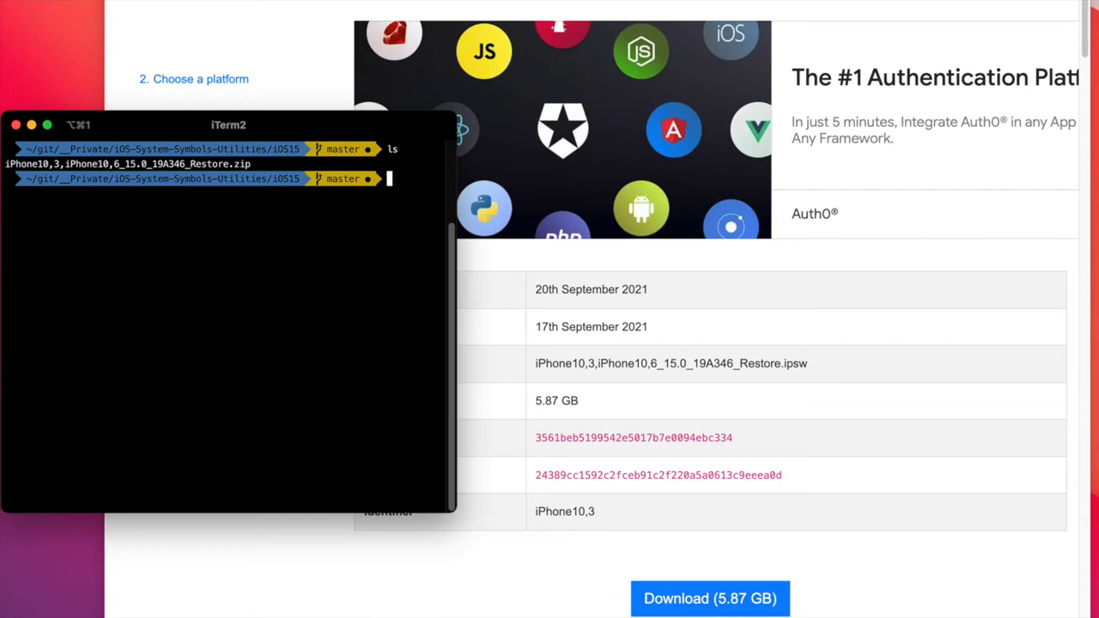
type("unzip iPhone10,3,iPhone10,6_15.0_19A346_Restore.zip")
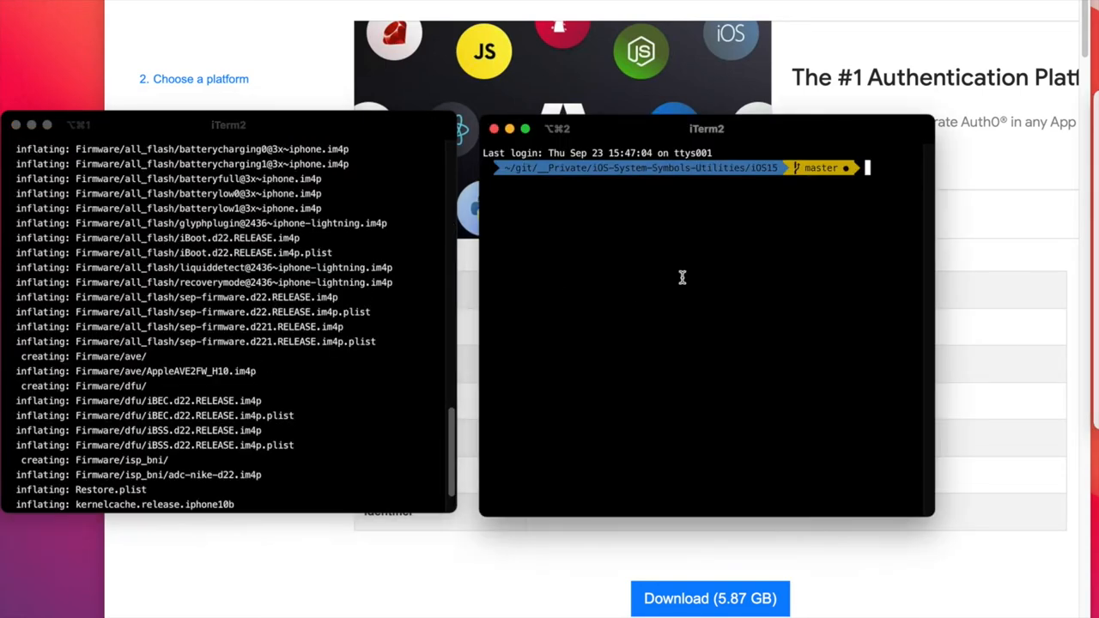
type("ls")
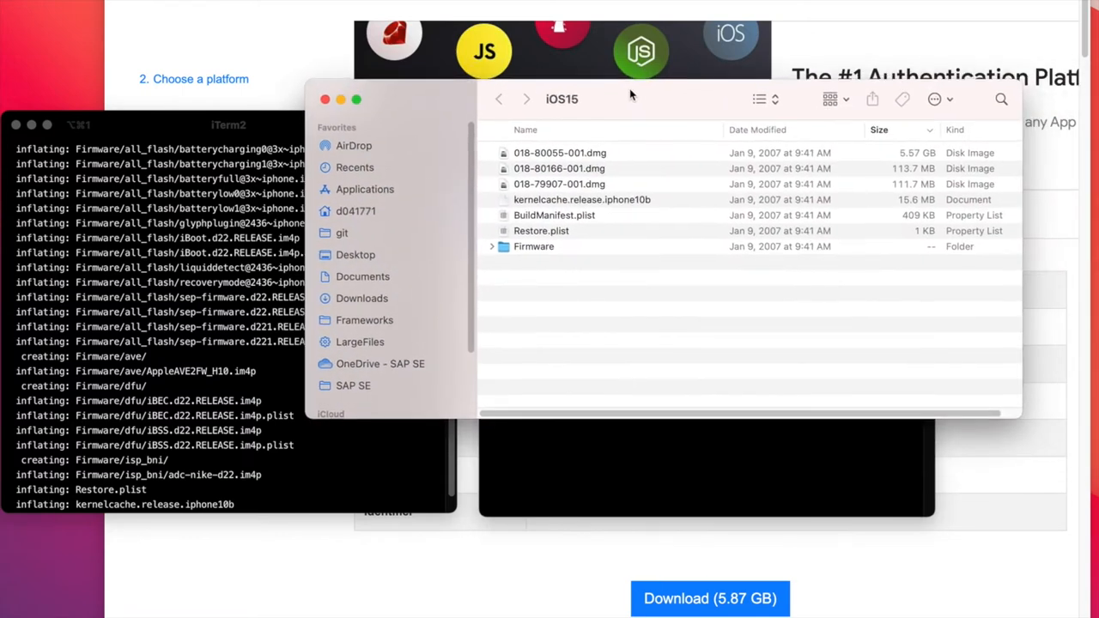
mouse_move(621, 161)
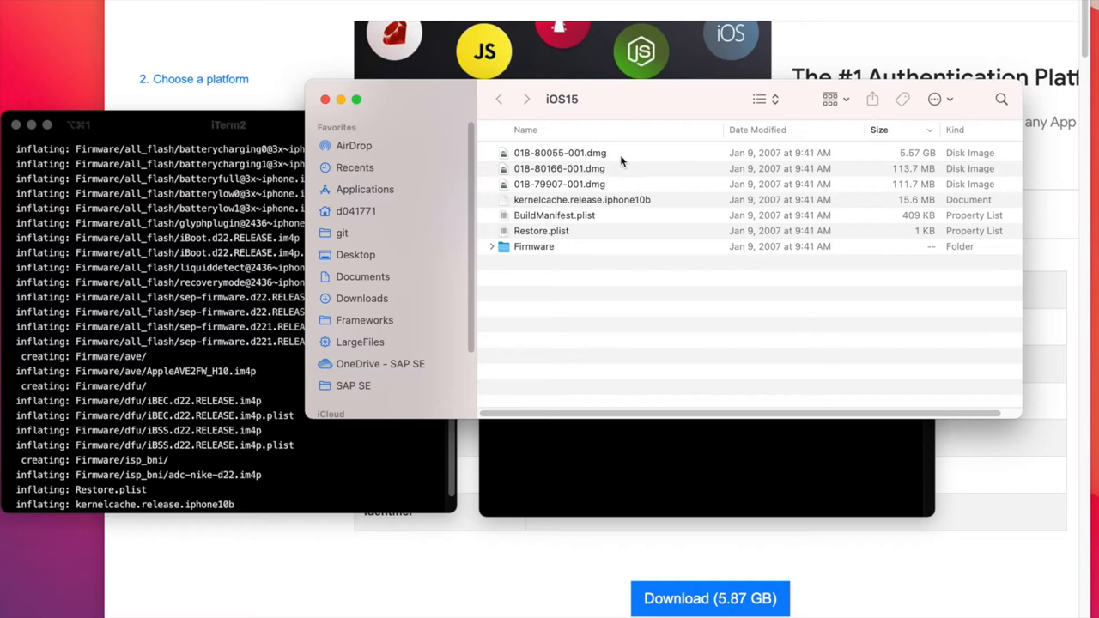
- Mount the 5.57 GB disk image 018-80055-001.dmg
left_click(559, 153)
type("ls")
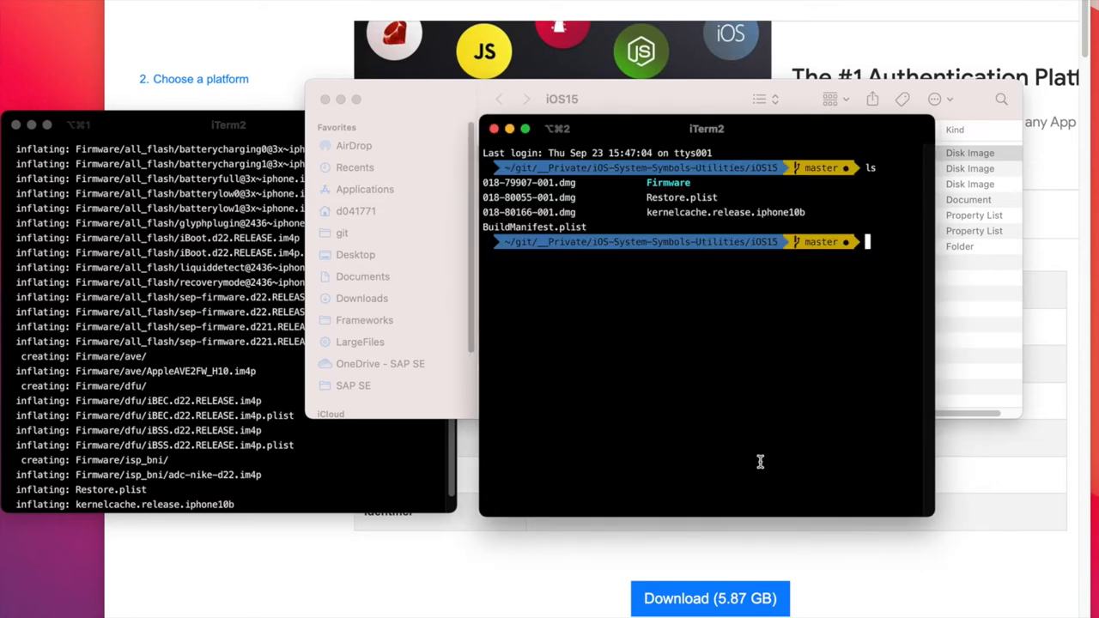
key("Return")
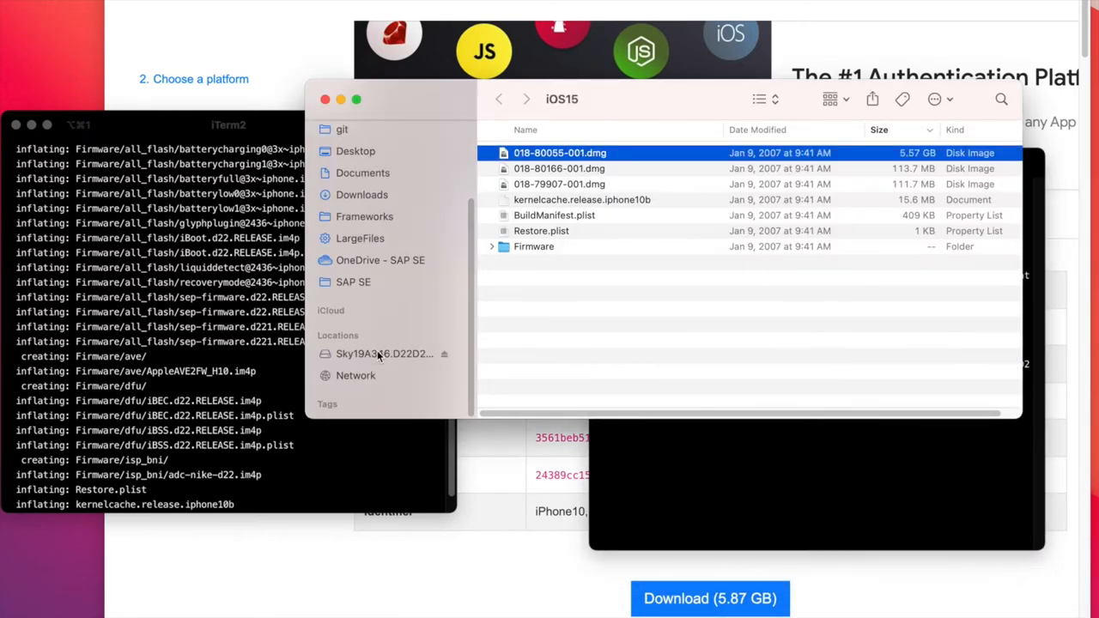
- Browse Sky19A346 volume to System/Library/Caches and open com.apple.dyld's context menu
left_click(384, 354)
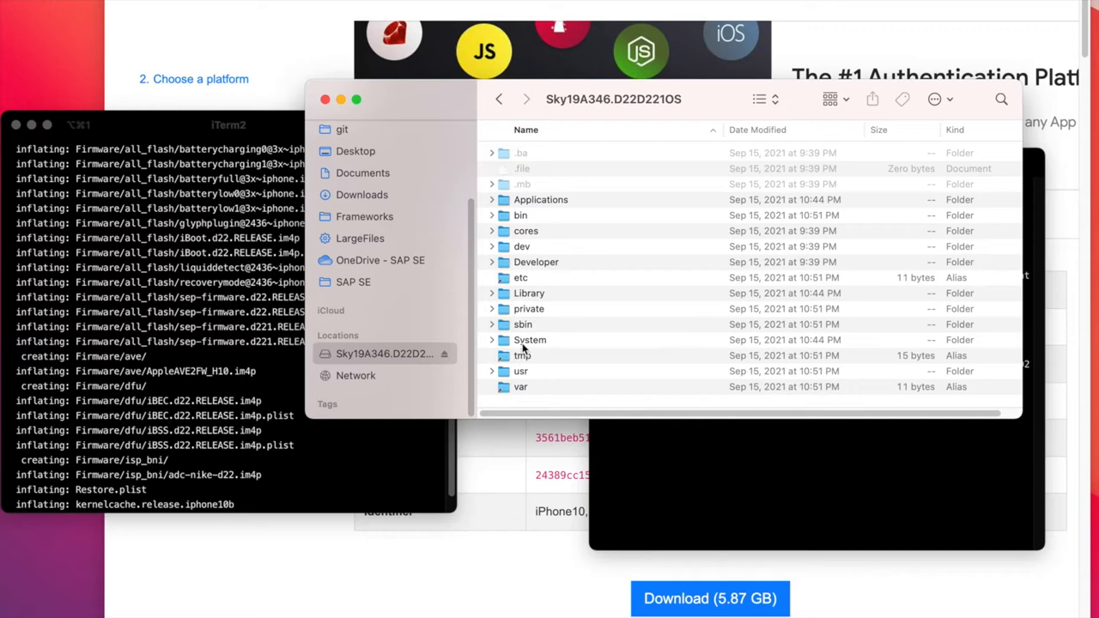
double_click(530, 339)
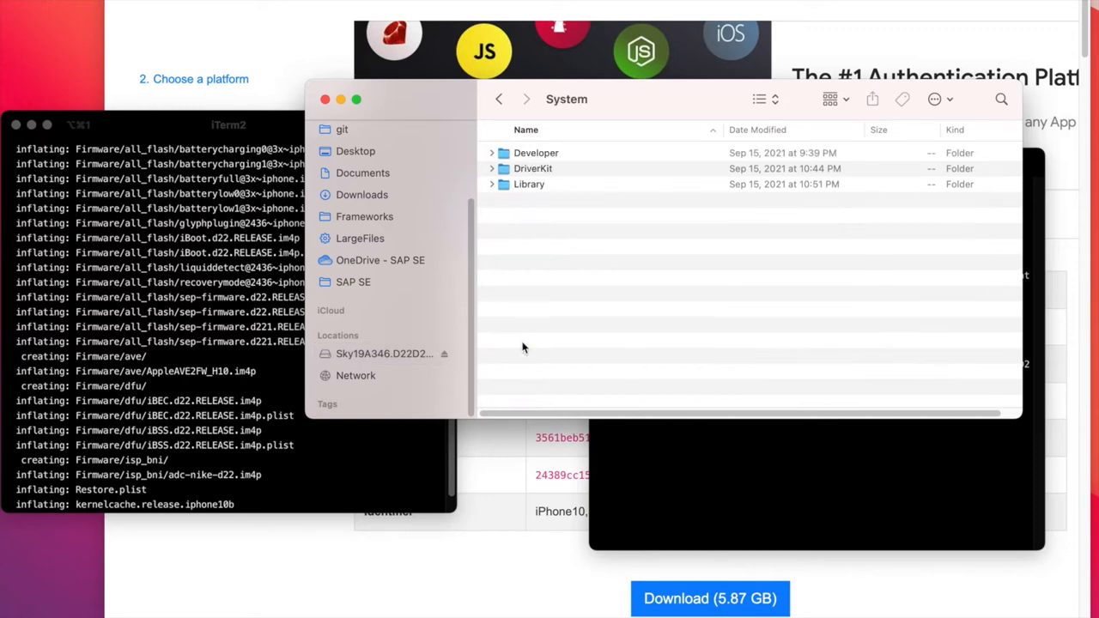
left_click(529, 184)
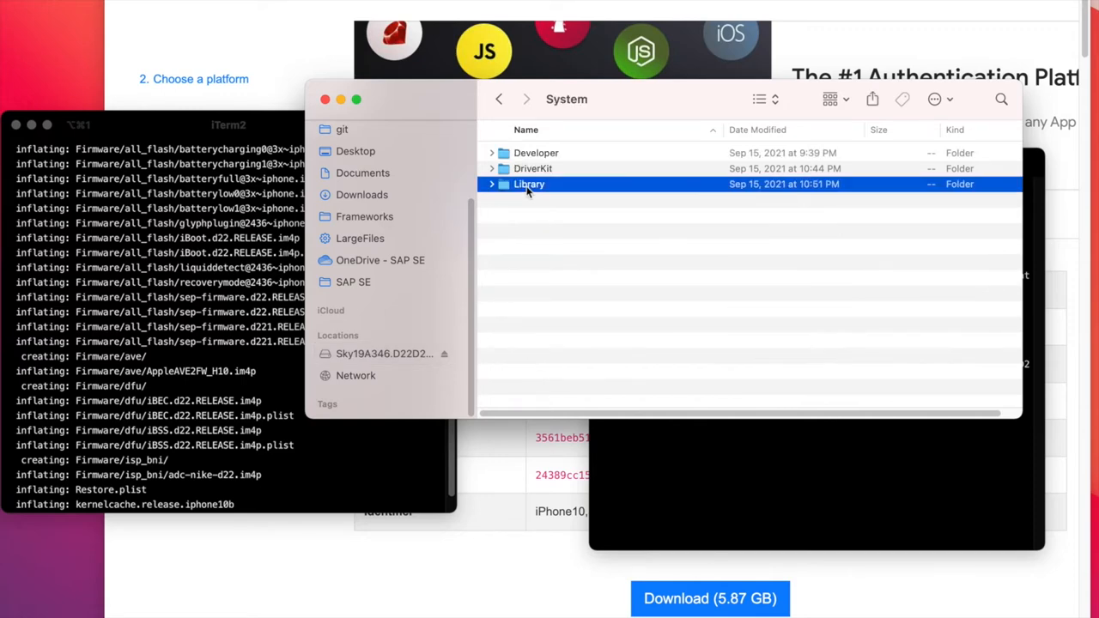
double_click(529, 184)
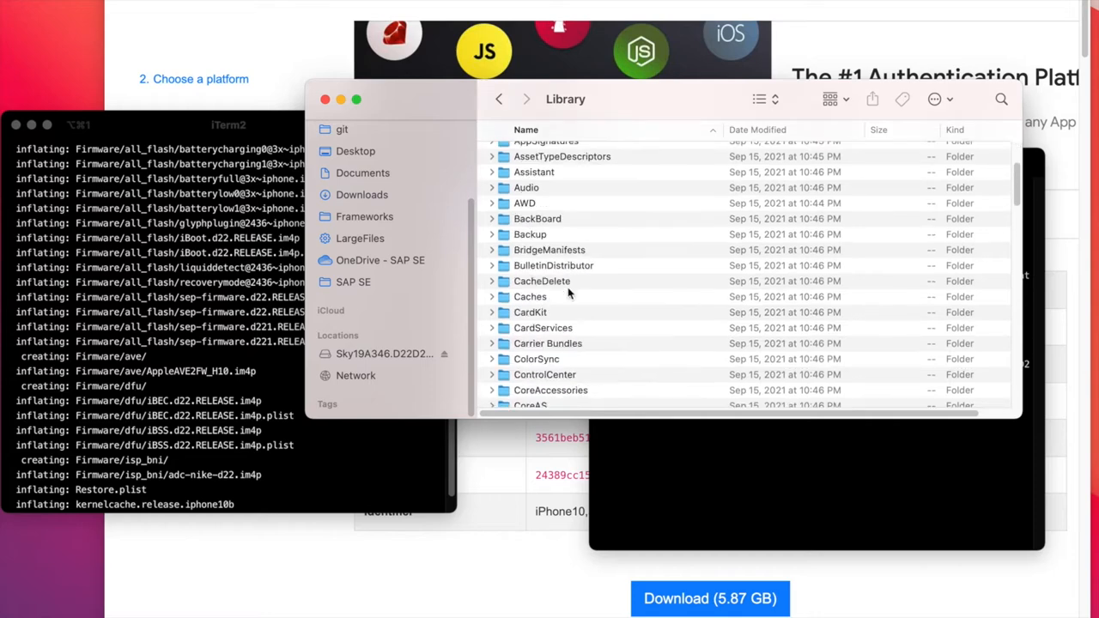
double_click(530, 296)
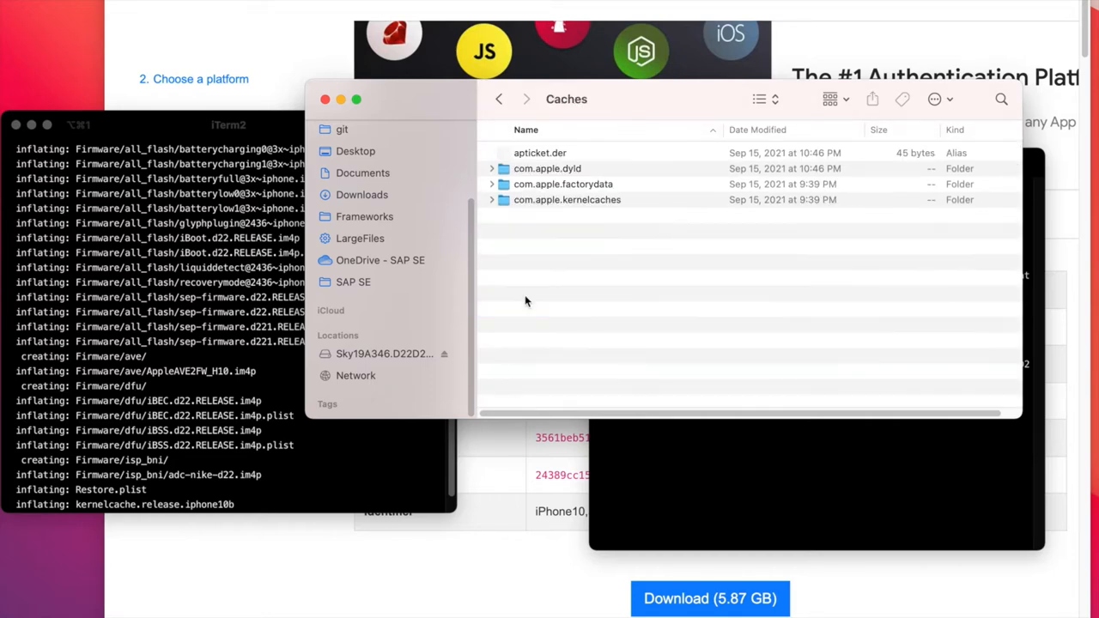
right_click(547, 168)
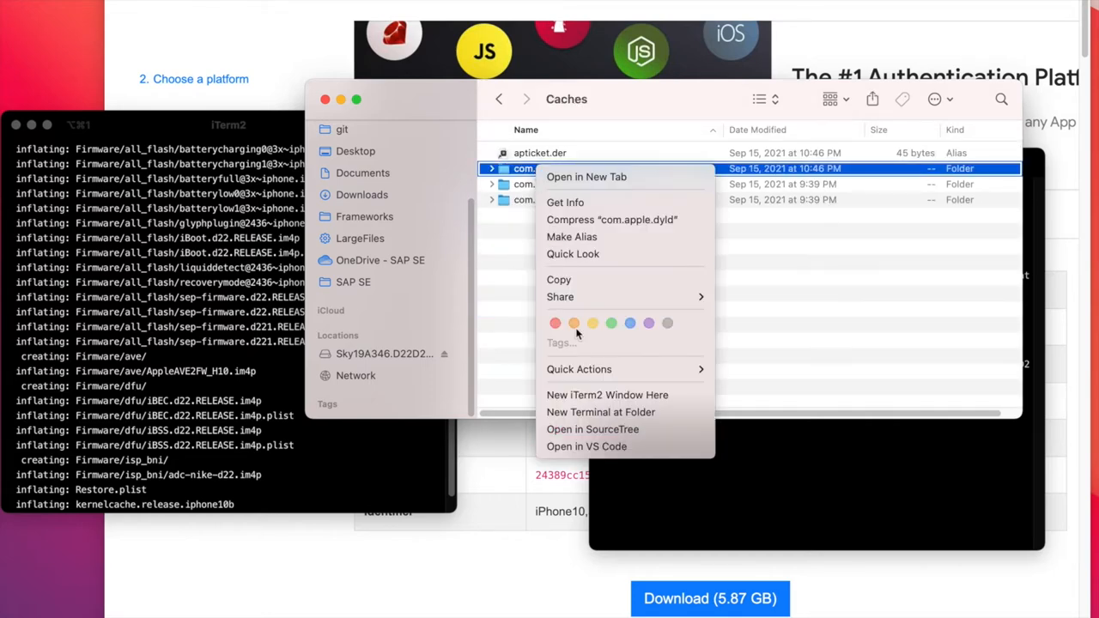
left_click(608, 395)
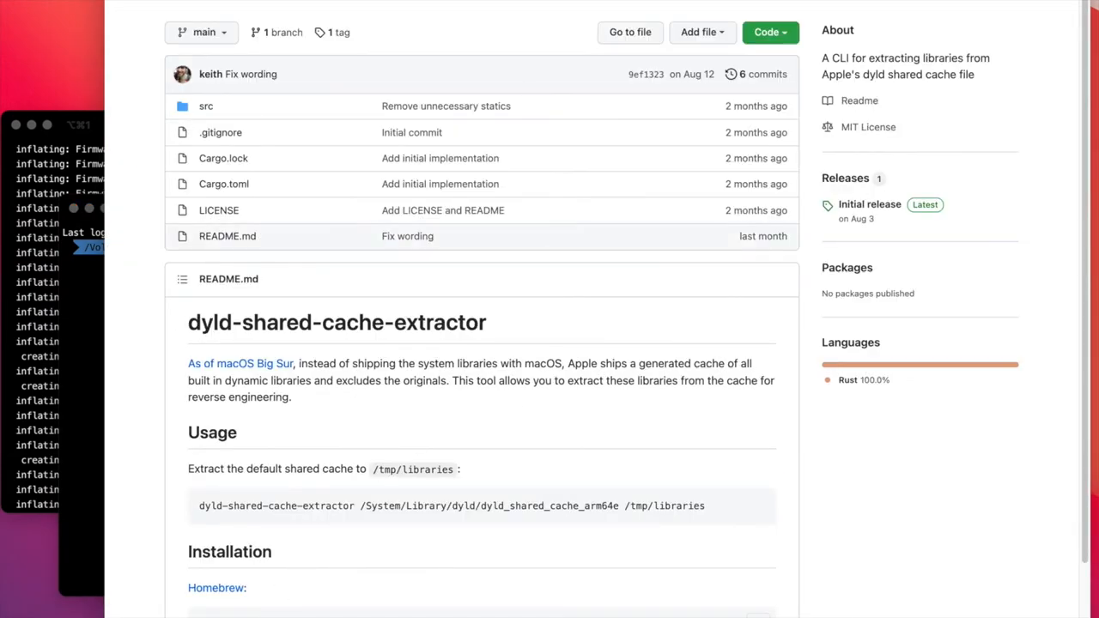
- Scroll the extractor README to Usage and select the example command
scroll("down", 3)
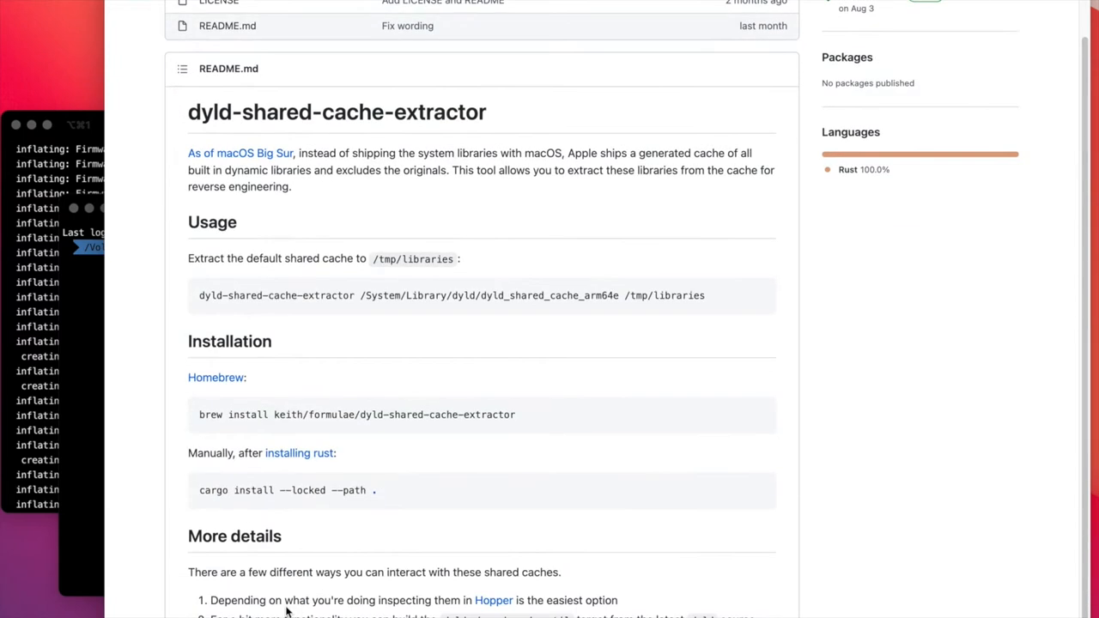
scroll("down", 3)
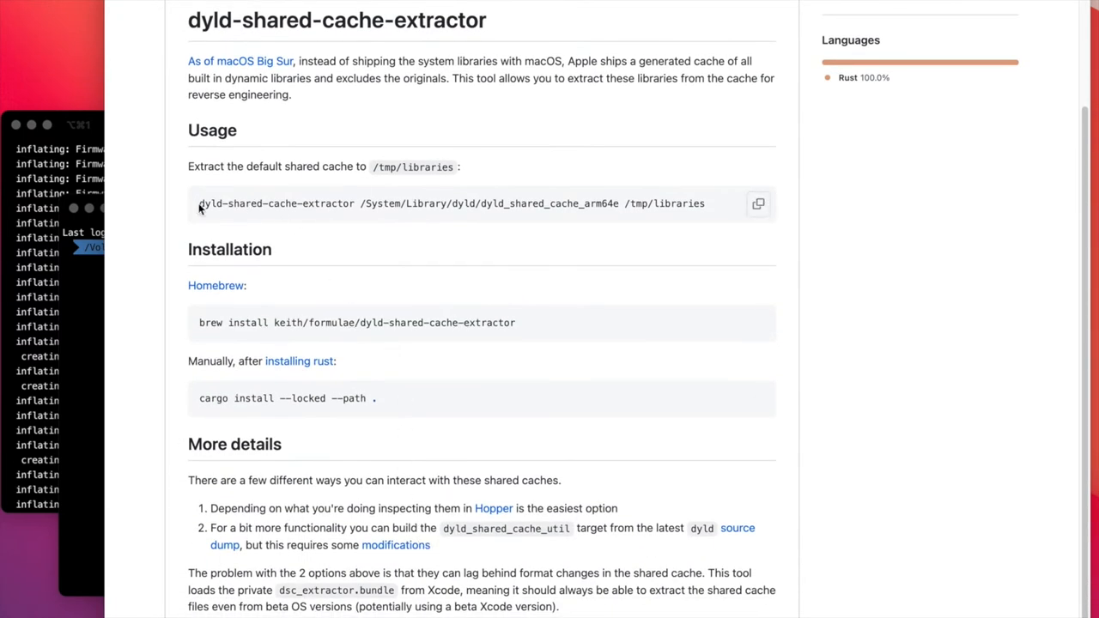
double_click(277, 204)
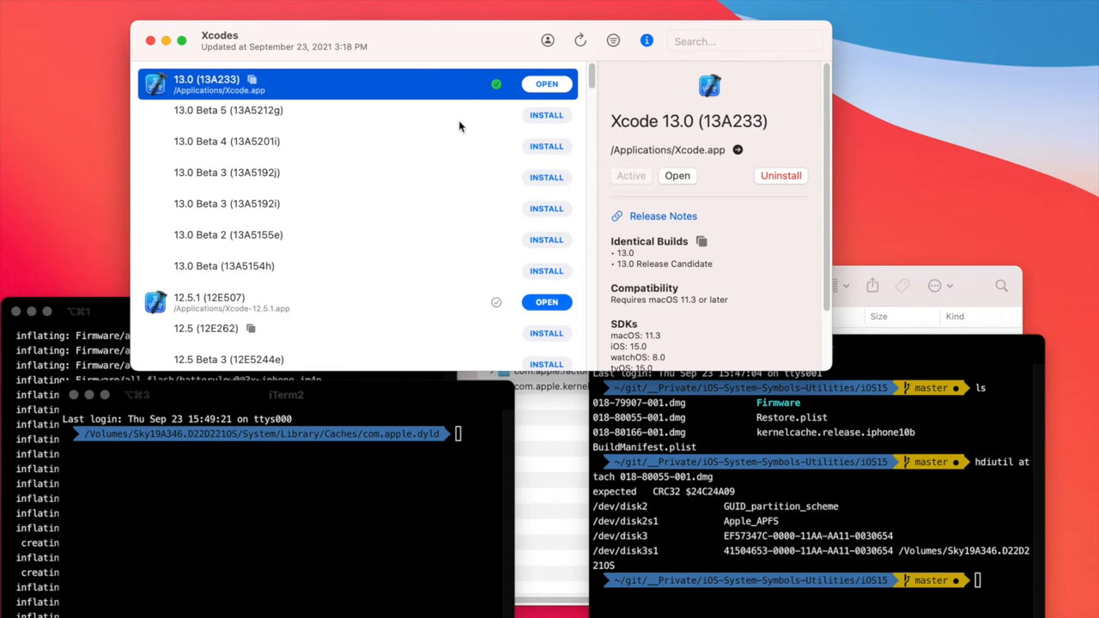
mouse_move(303, 101)
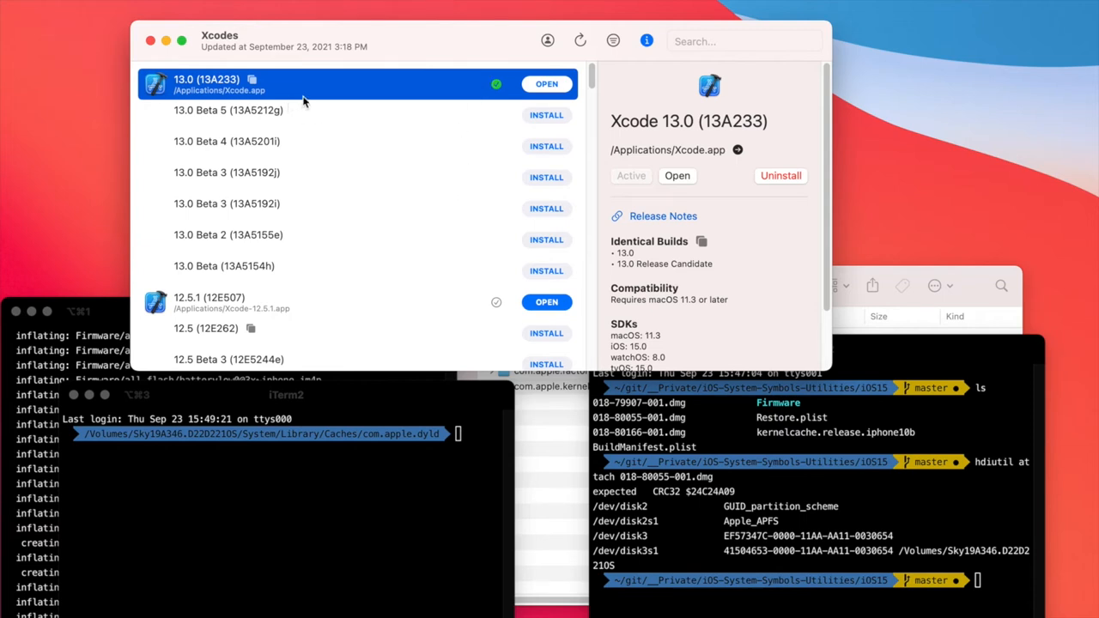
mouse_move(318, 97)
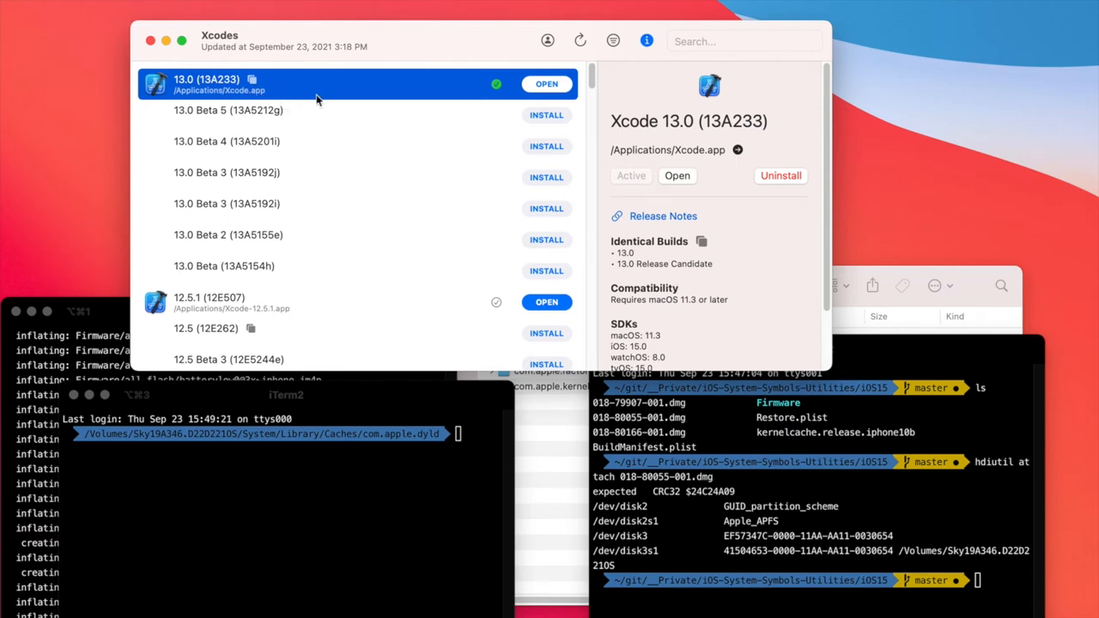
mouse_move(640, 162)
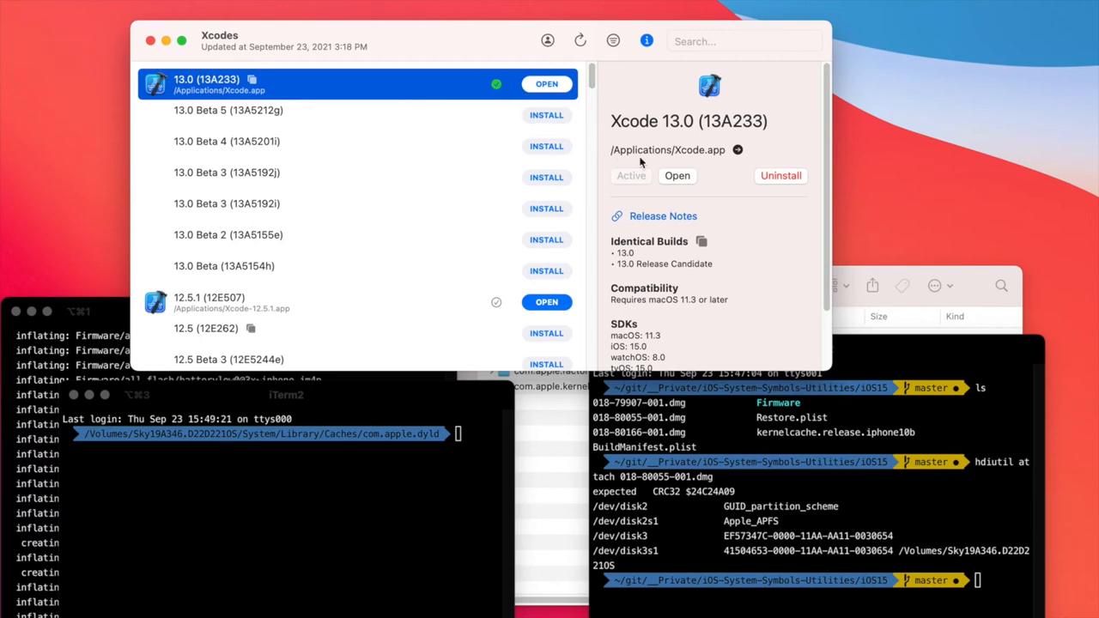
scroll("down", 3)
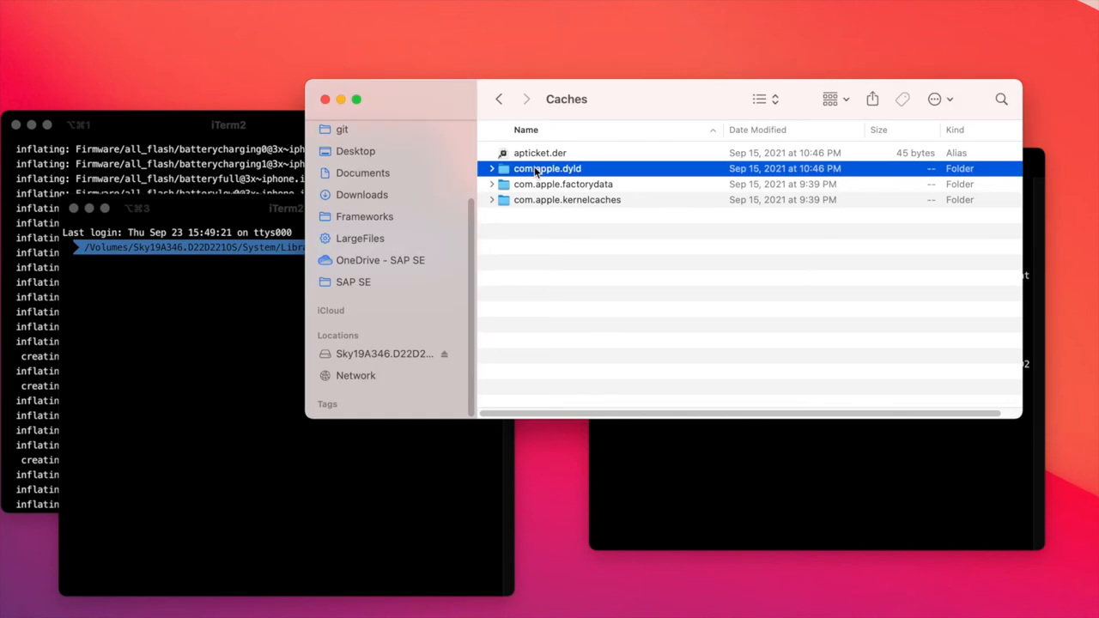
- Open com.apple.dyld to list the dyld_shared_cache_arm64 files
double_click(547, 168)
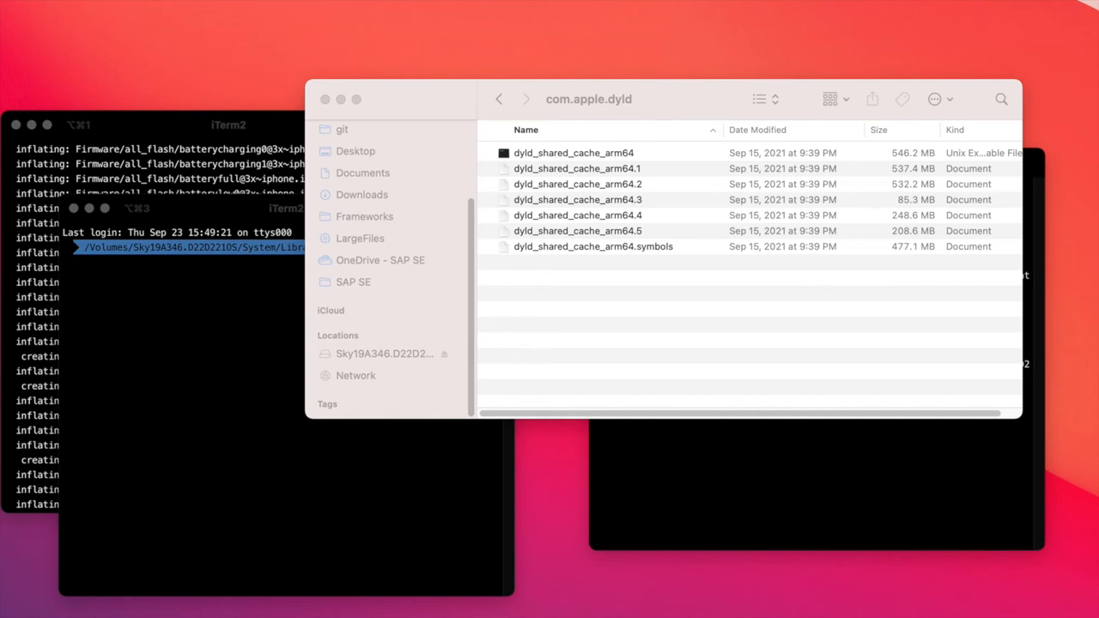
mouse_move(658, 99)
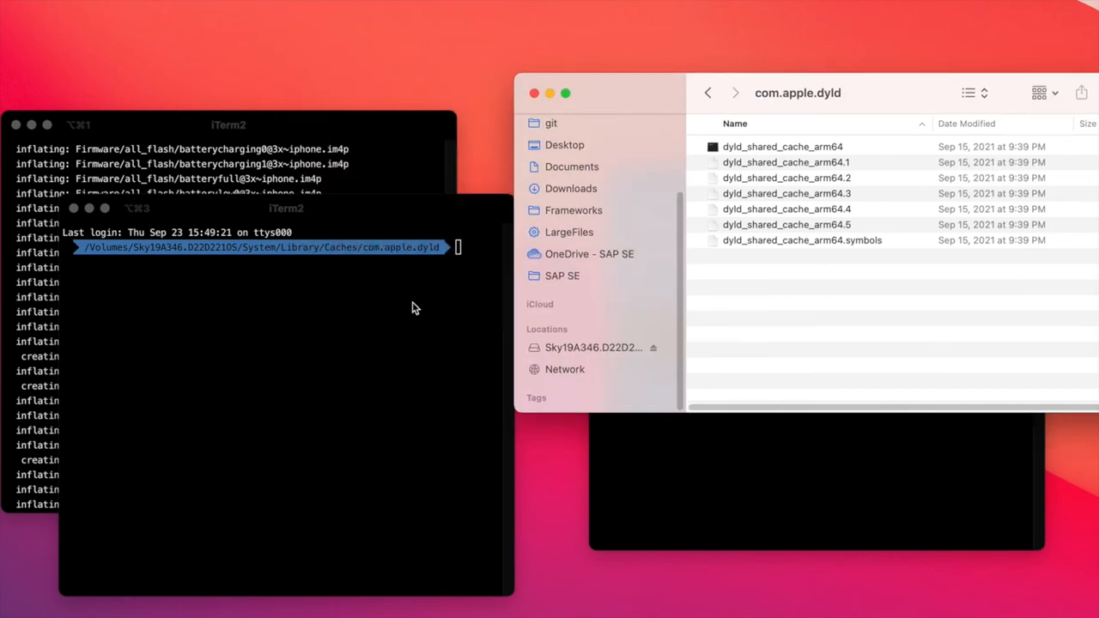
mouse_move(436, 239)
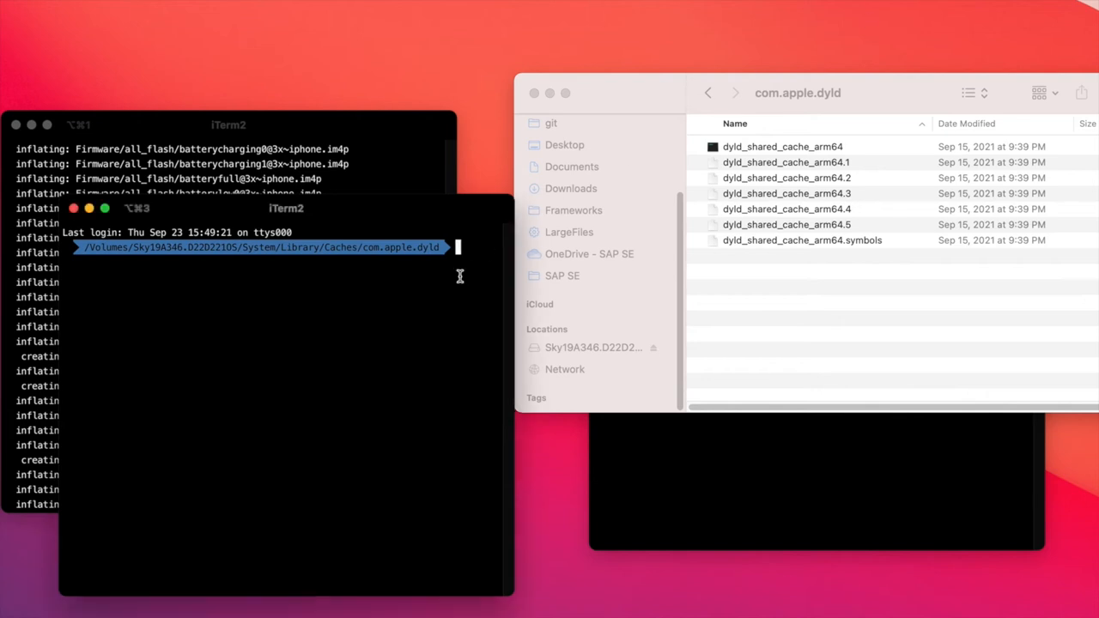
- Run dyld-shared-cache-extractor on dyld_shared_cache_arm64 into ~/Desktop/dsym
type("dyld-shared-cache-extractor dyld_shared_cache_arm64 /Users/d041771/Desktop/dsym")
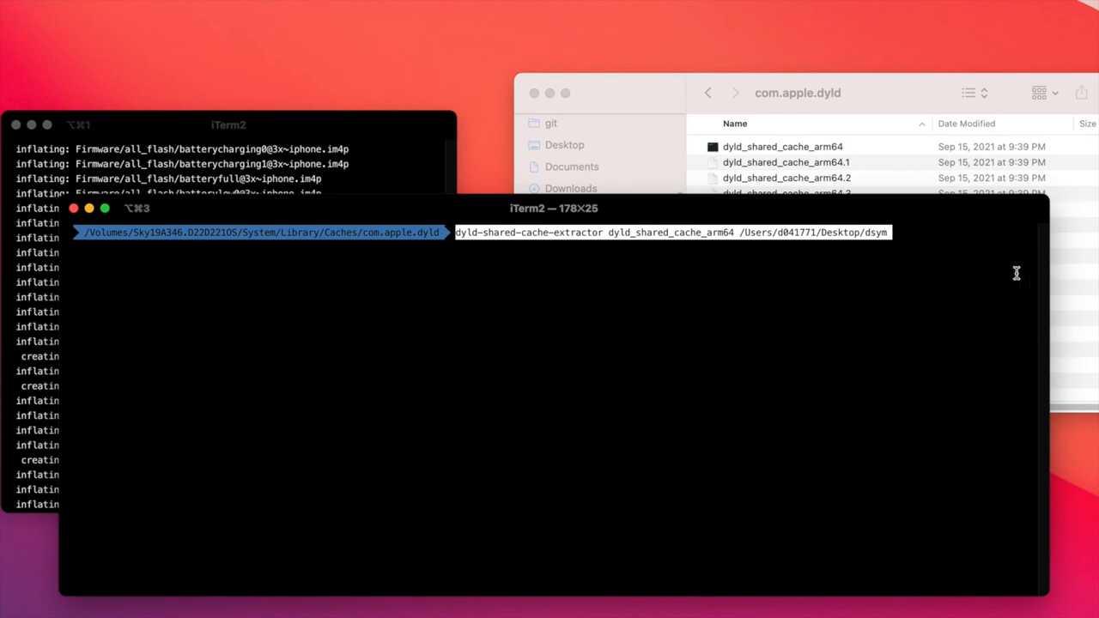
mouse_move(659, 249)
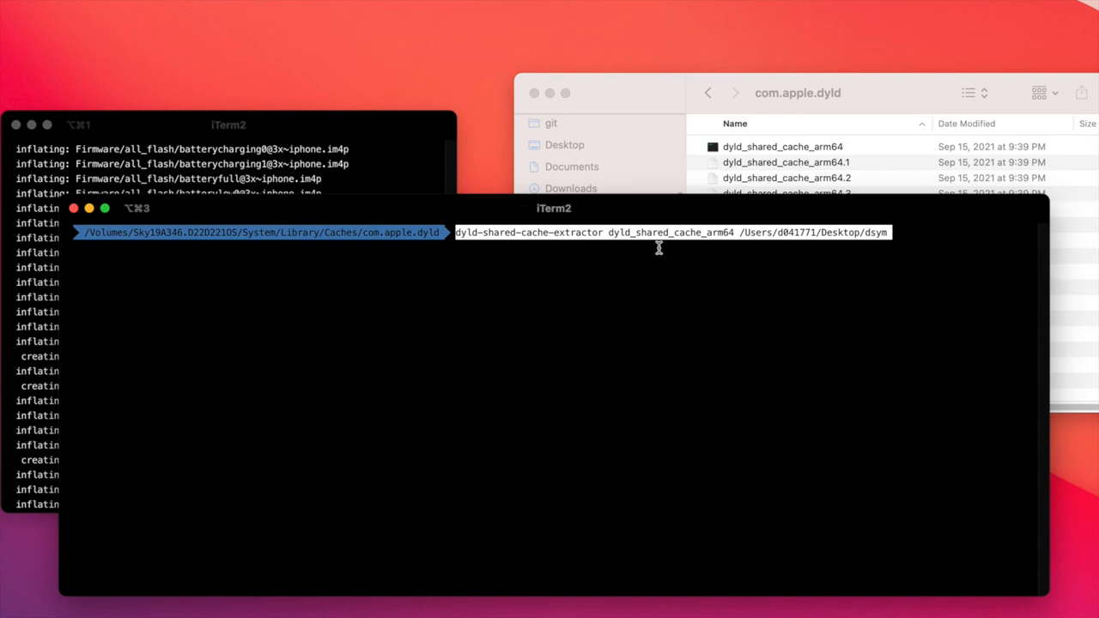
mouse_move(816, 146)
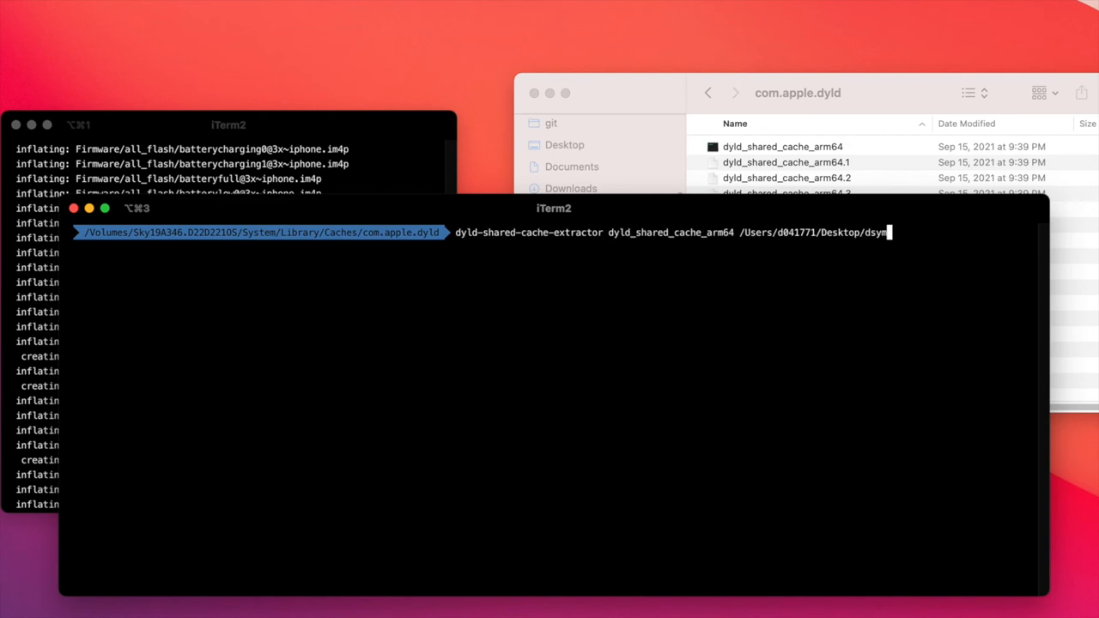
key("Return")
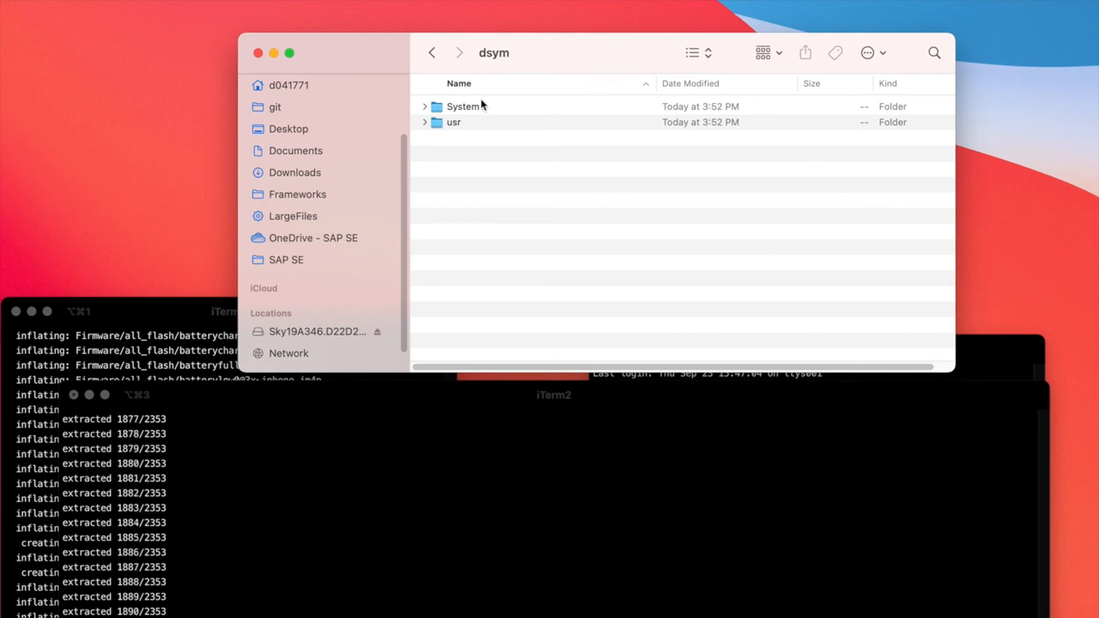
- Expand the System, Library and usr/lib folders in dsym to show the dylibs
left_click(424, 122)
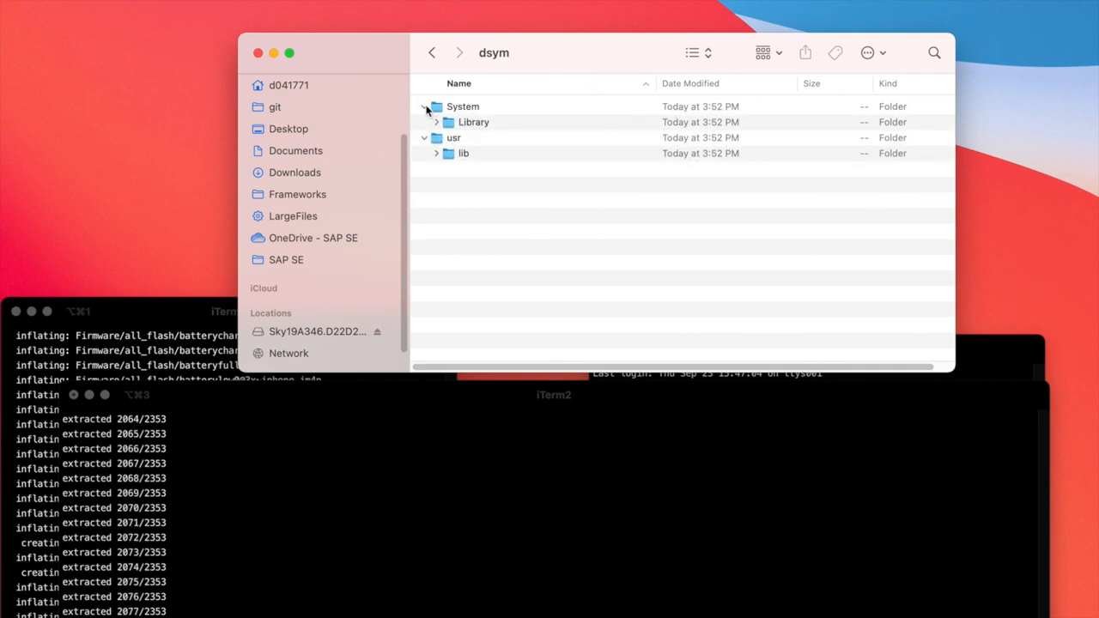
left_click(436, 122)
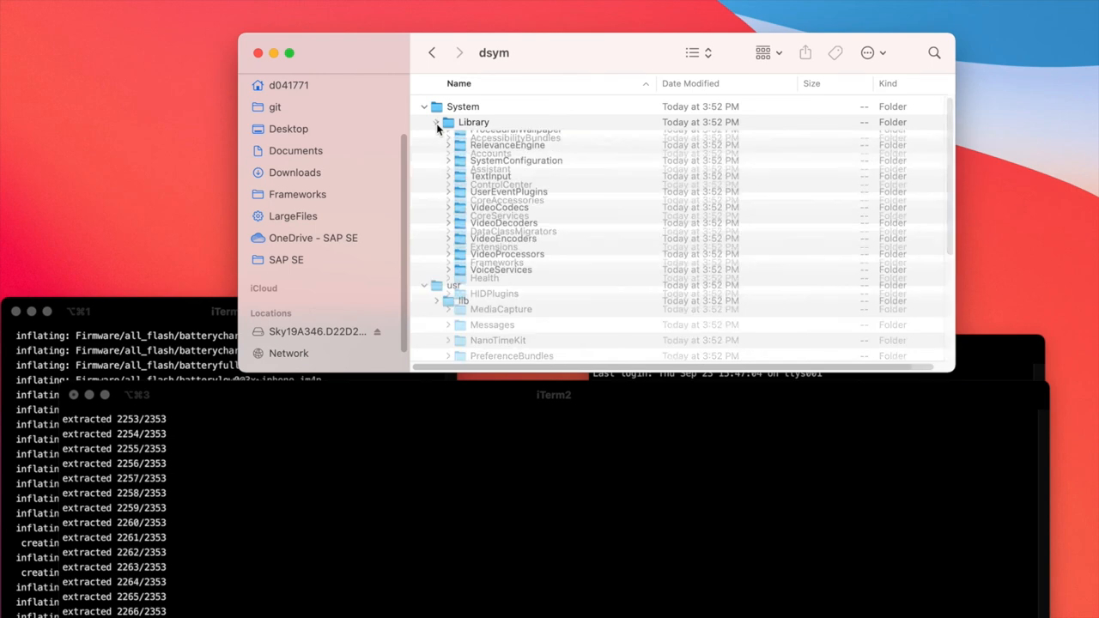
left_click(448, 153)
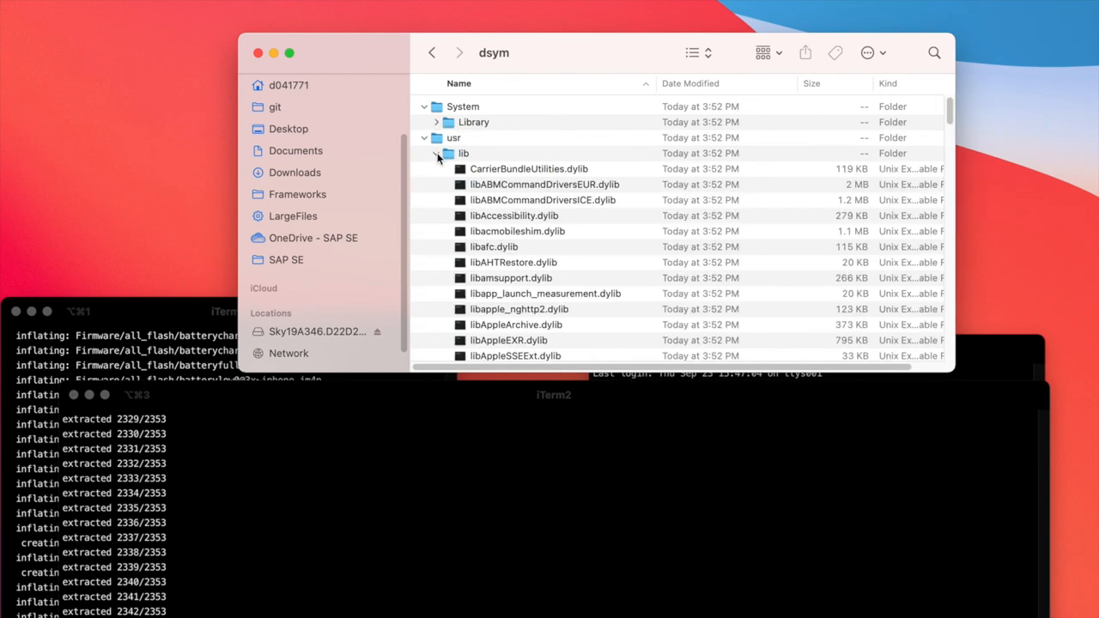